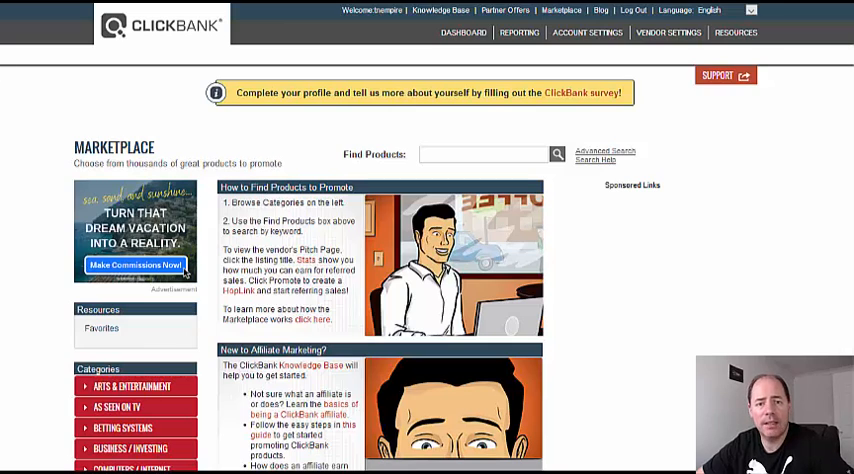
mouse_move(727, 328)
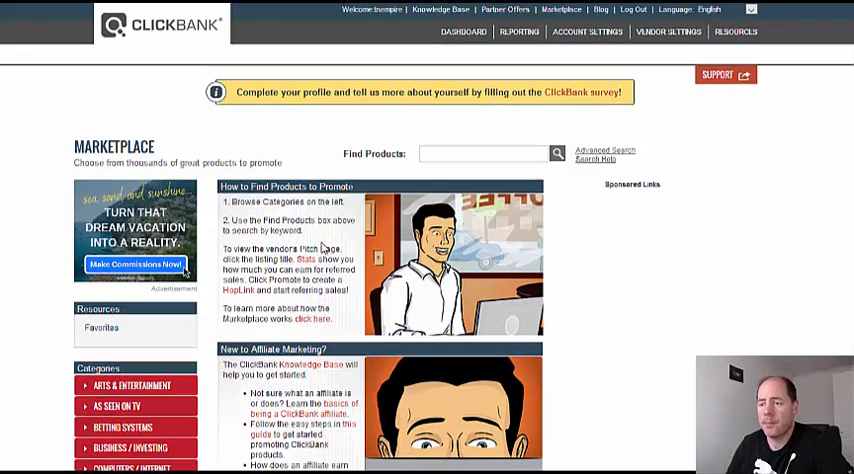
Scroll down the popularity-sorted Marketplace list of 4,259 products.
scroll(down, 3)
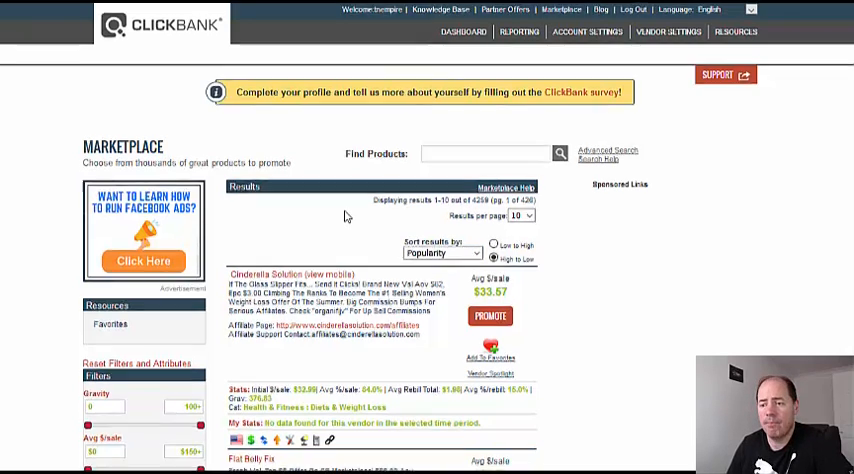
scroll(down, 3)
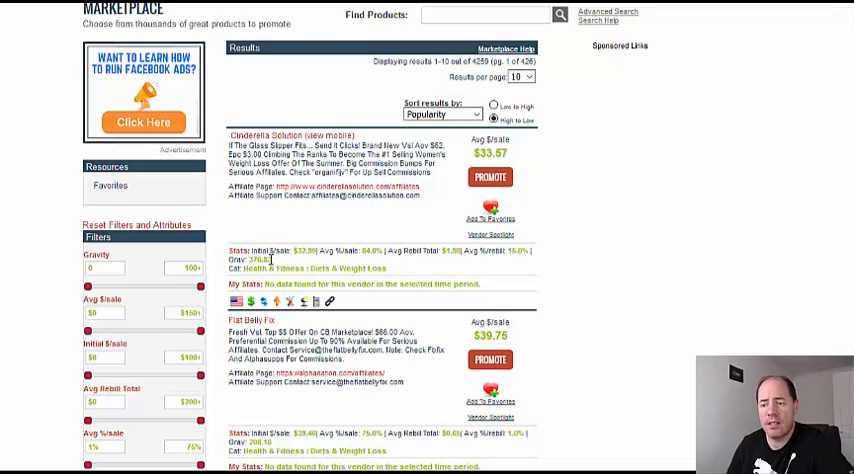
double_click(256, 258)
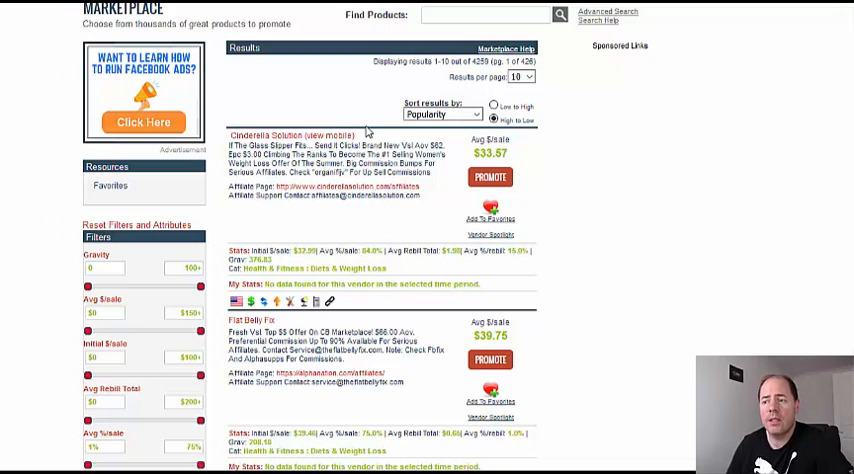
scroll(down, 3)
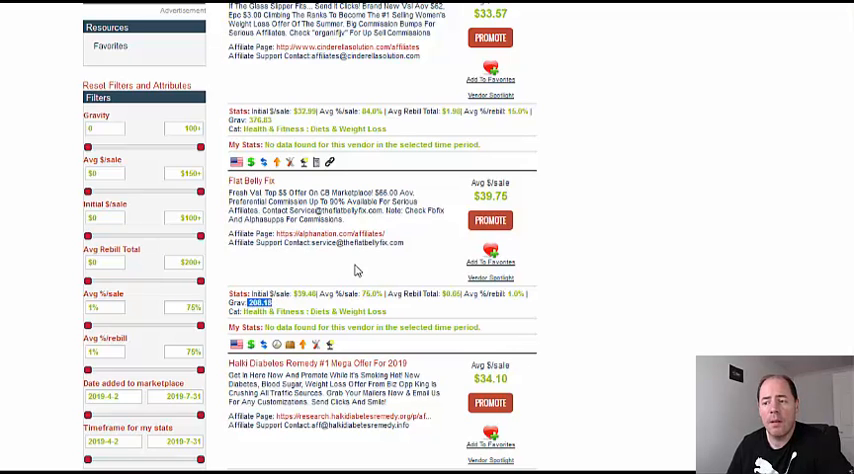
scroll(down, 3)
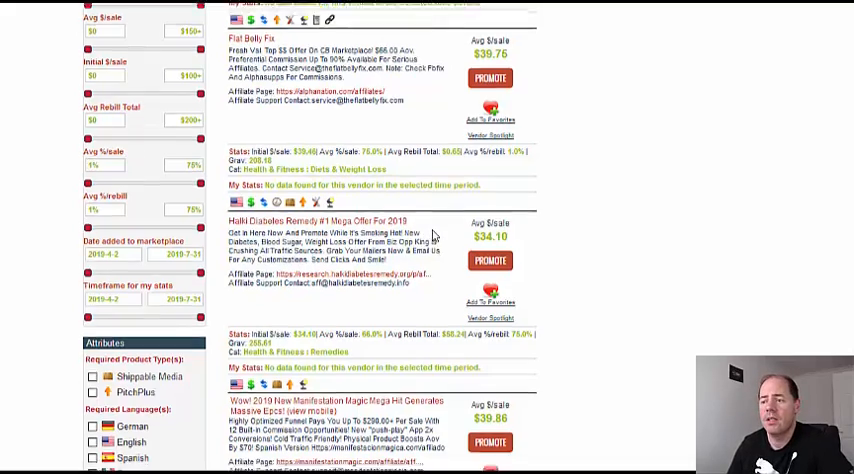
scroll(down, 3)
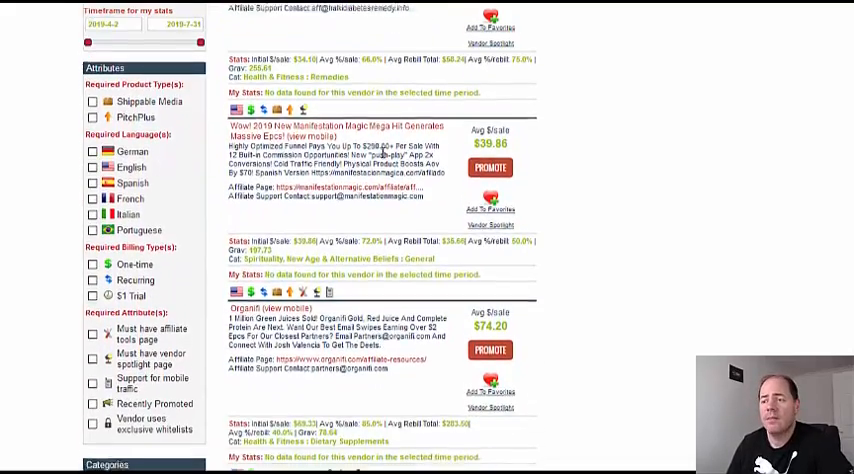
scroll(down, 3)
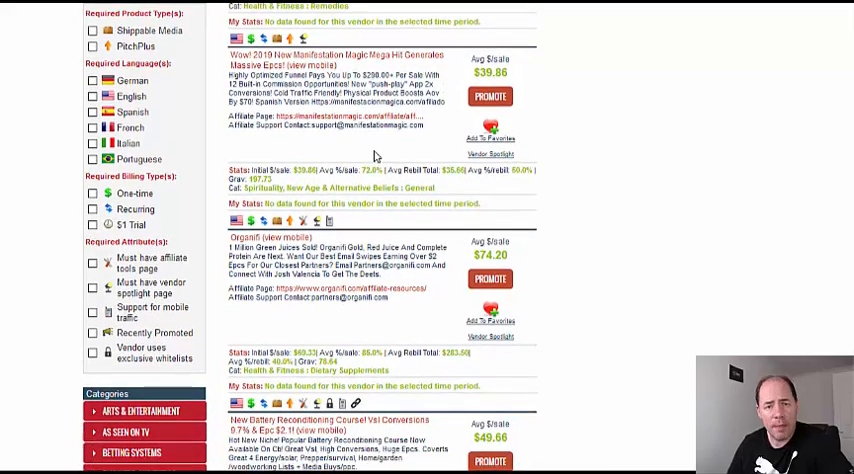
scroll(down, 3)
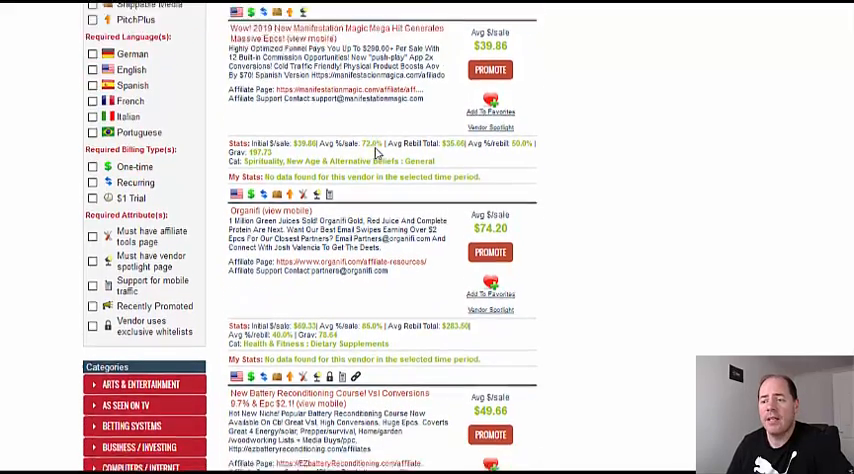
scroll(down, 3)
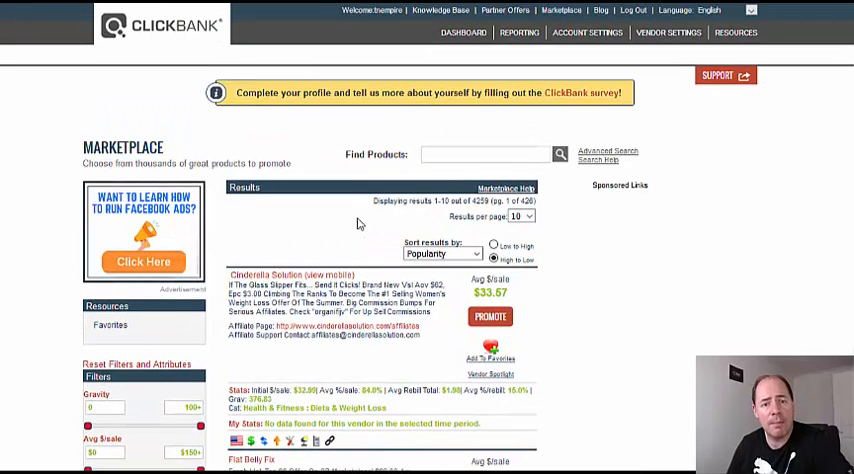
mouse_move(356, 225)
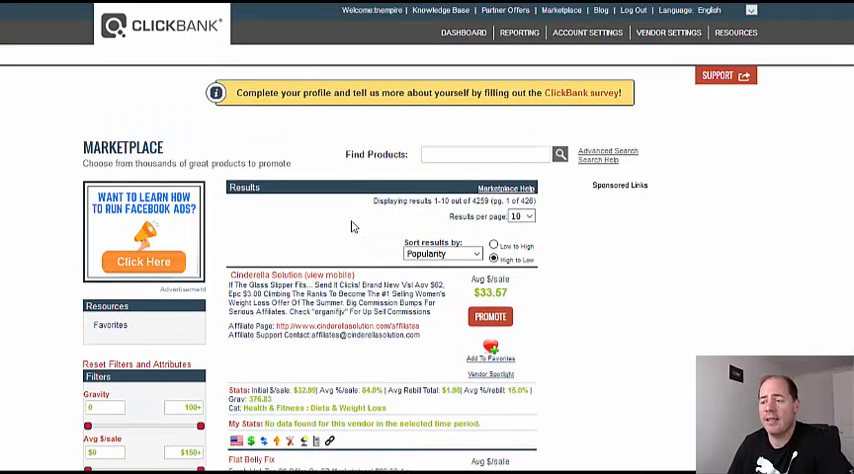
mouse_move(360, 243)
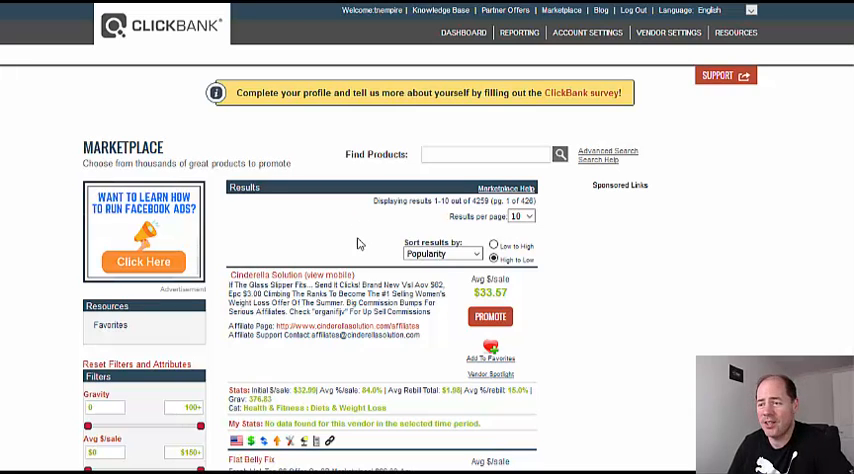
mouse_move(369, 225)
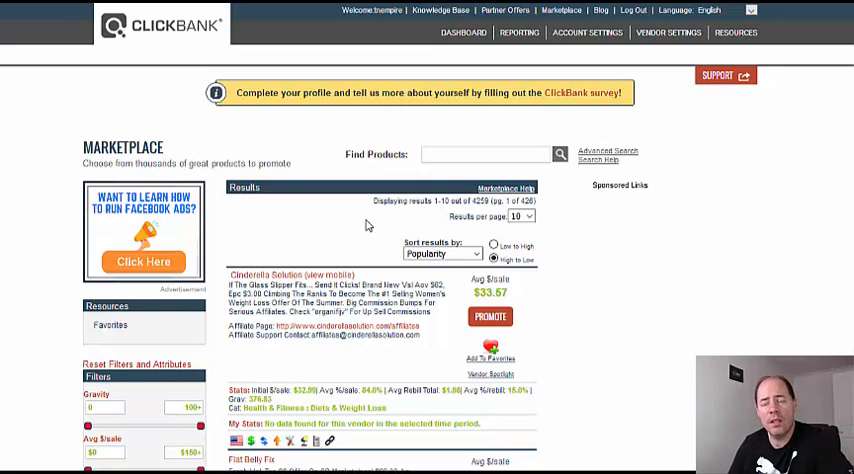
mouse_move(362, 226)
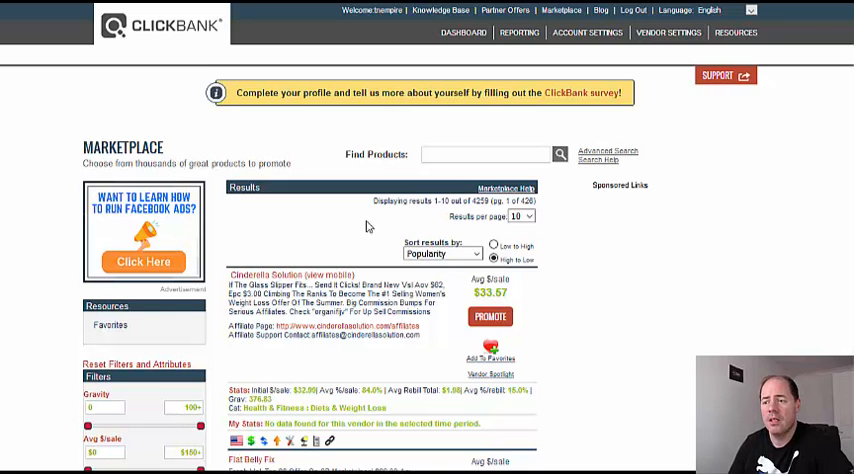
mouse_move(366, 222)
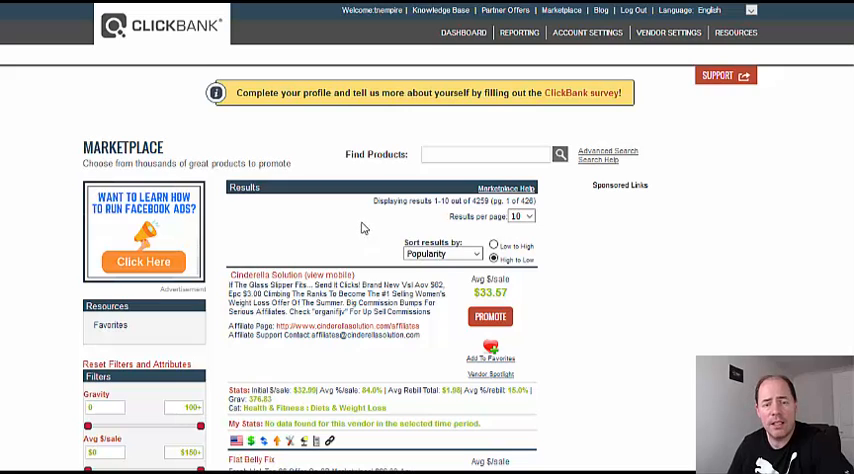
mouse_move(368, 232)
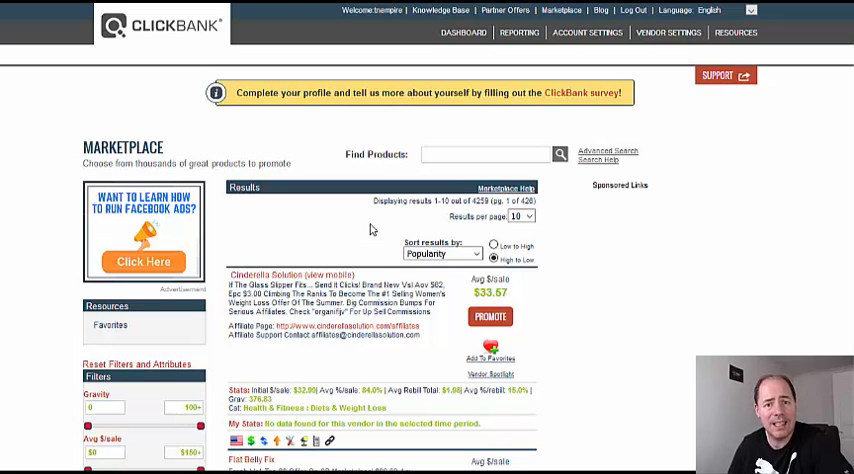
mouse_move(359, 210)
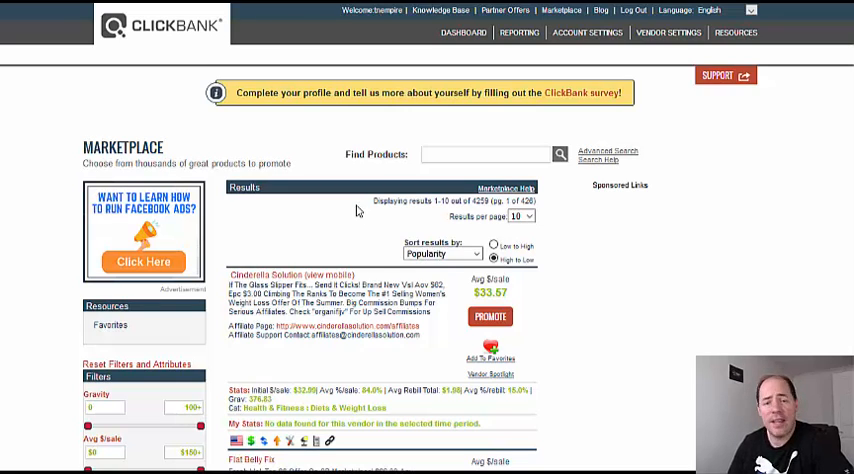